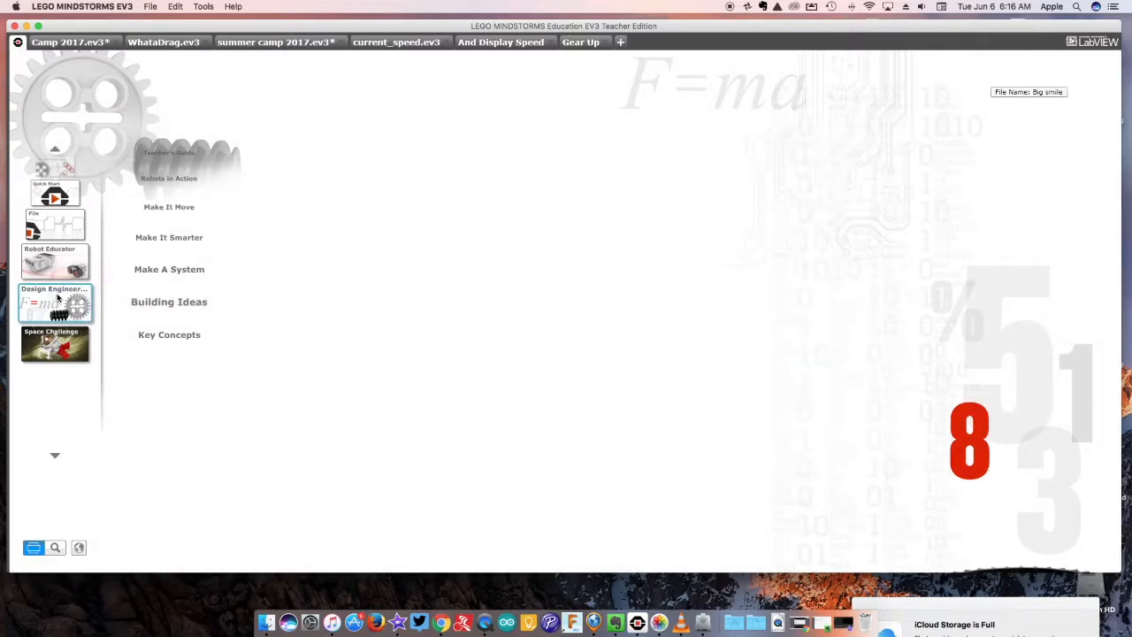
Step: Show the Building Ideas list for the Design Engineering Projects from the Lobby
left_click(55, 301)
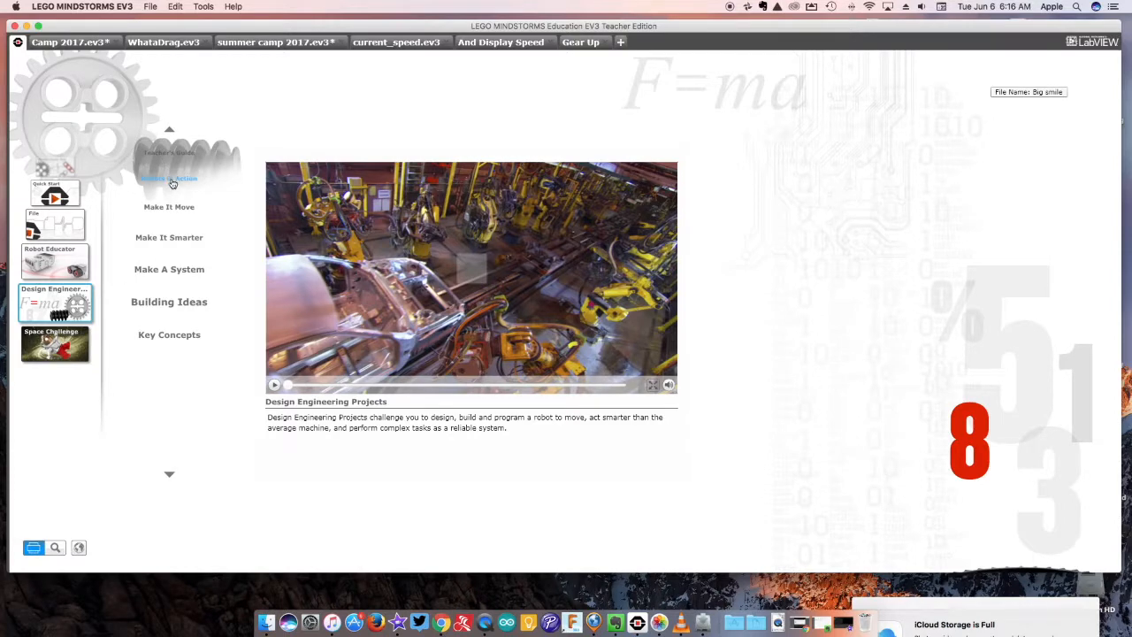
left_click(170, 301)
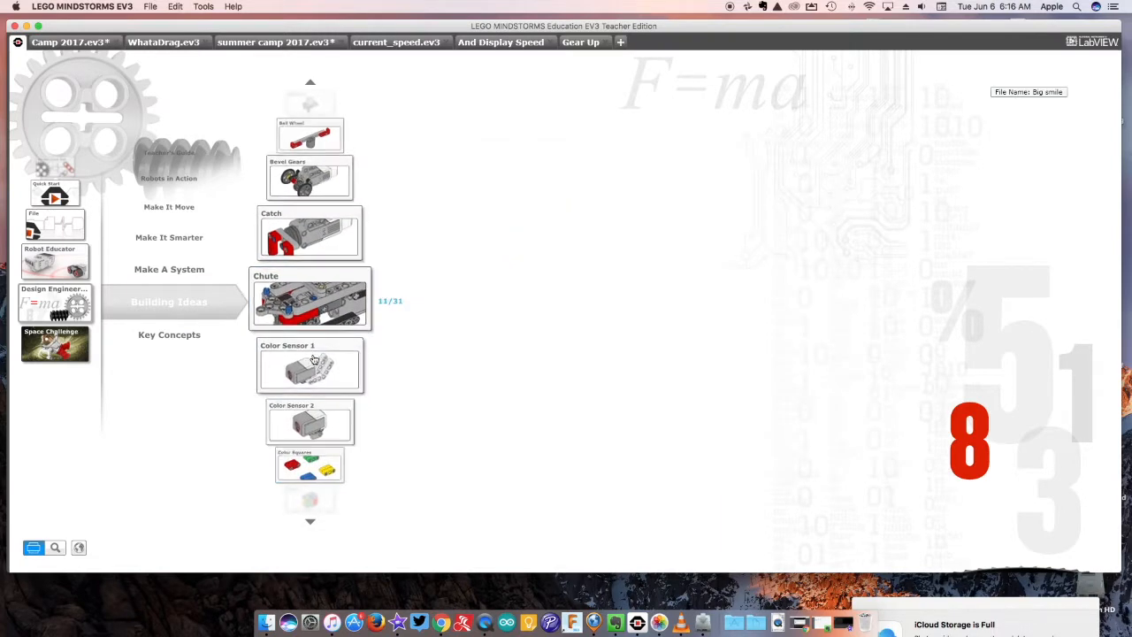
Step: View the Gear Up building idea with its image and gear-ratio description
left_click(310, 304)
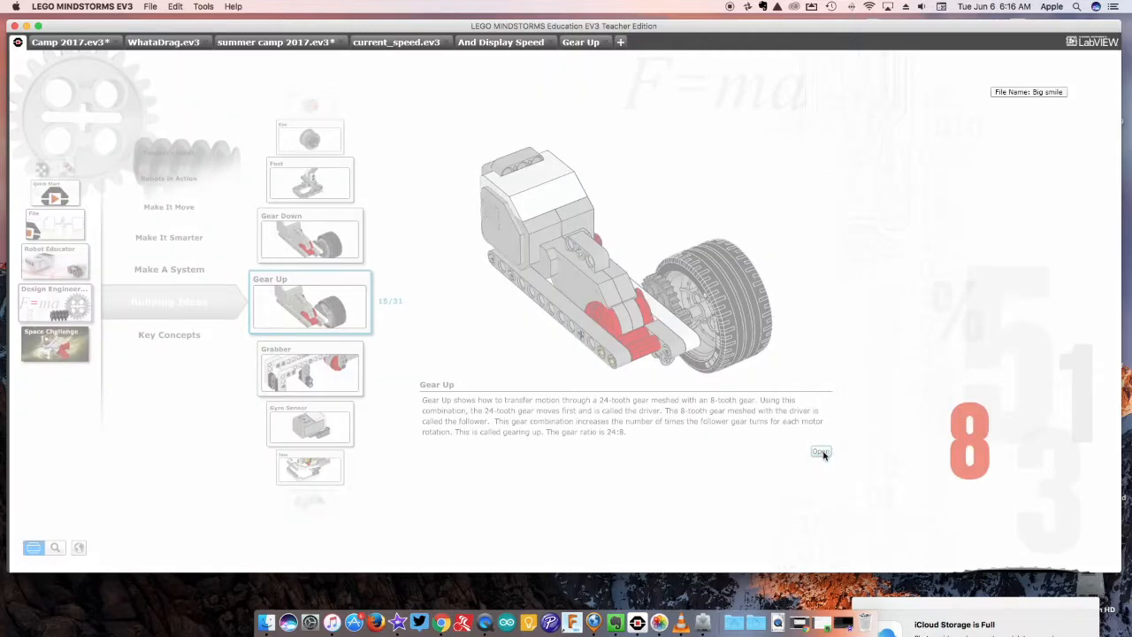
left_click(821, 451)
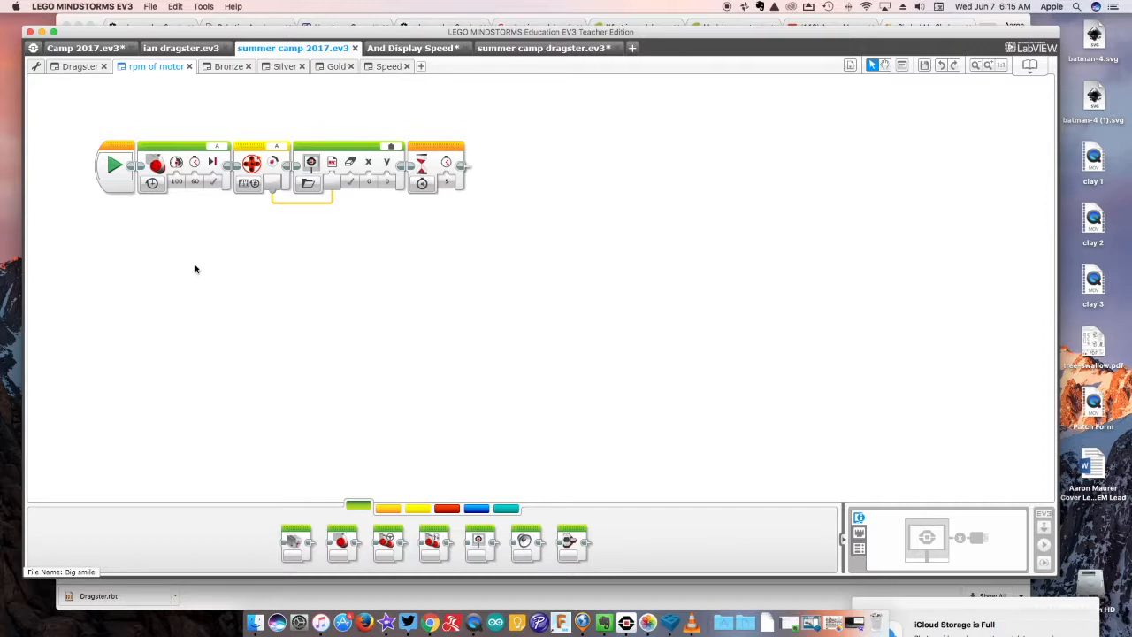
mouse_move(665, 167)
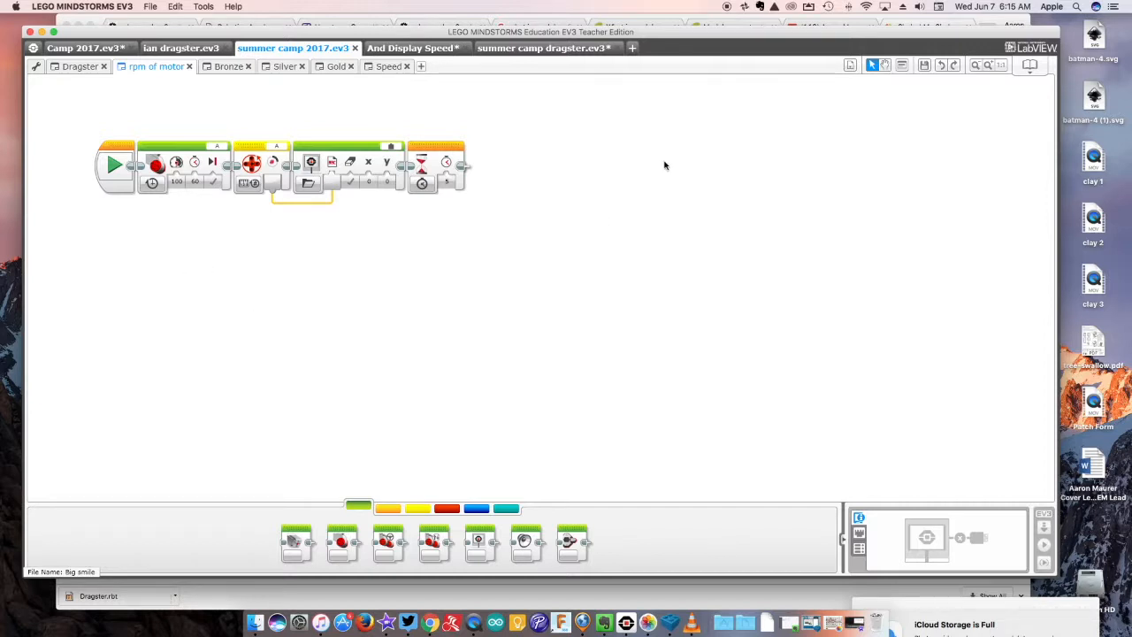
mouse_move(382, 297)
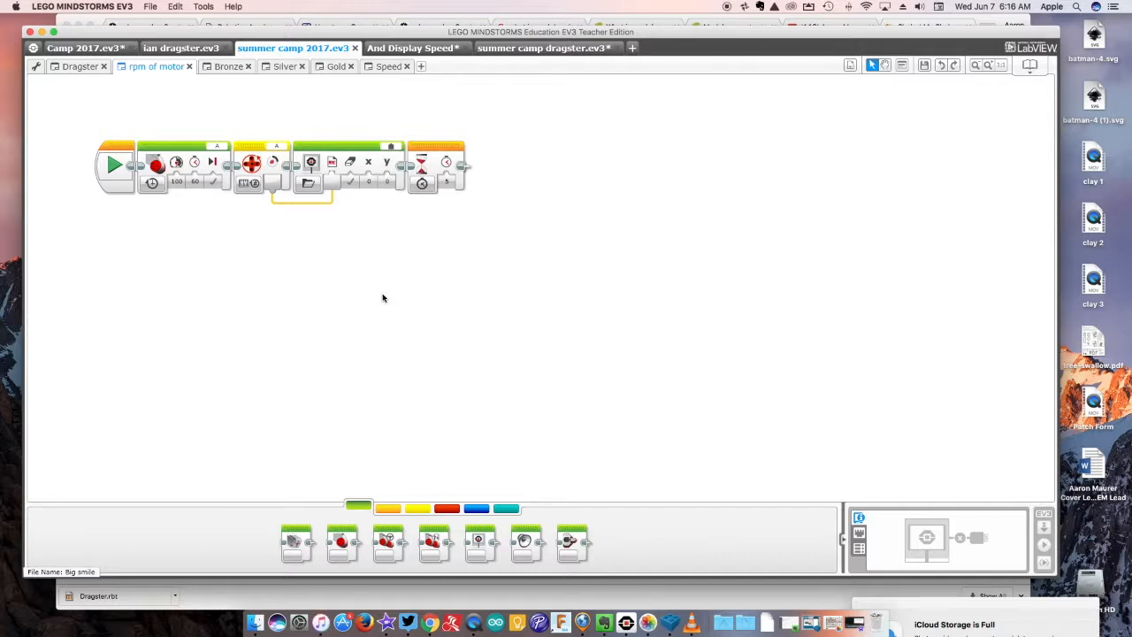
mouse_move(198, 240)
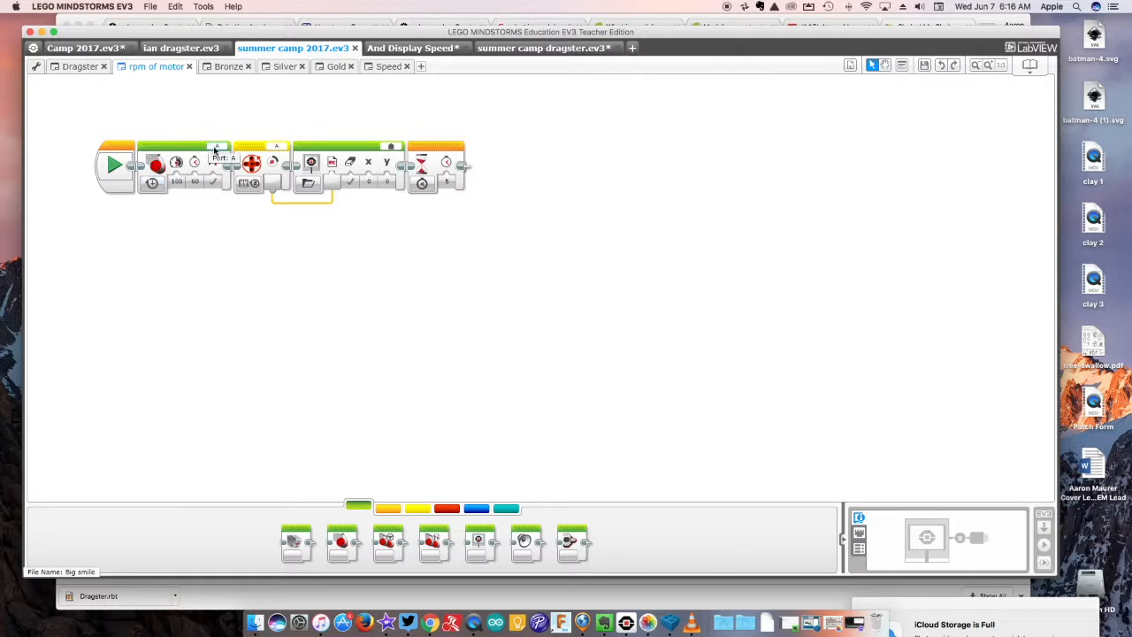
mouse_move(152, 182)
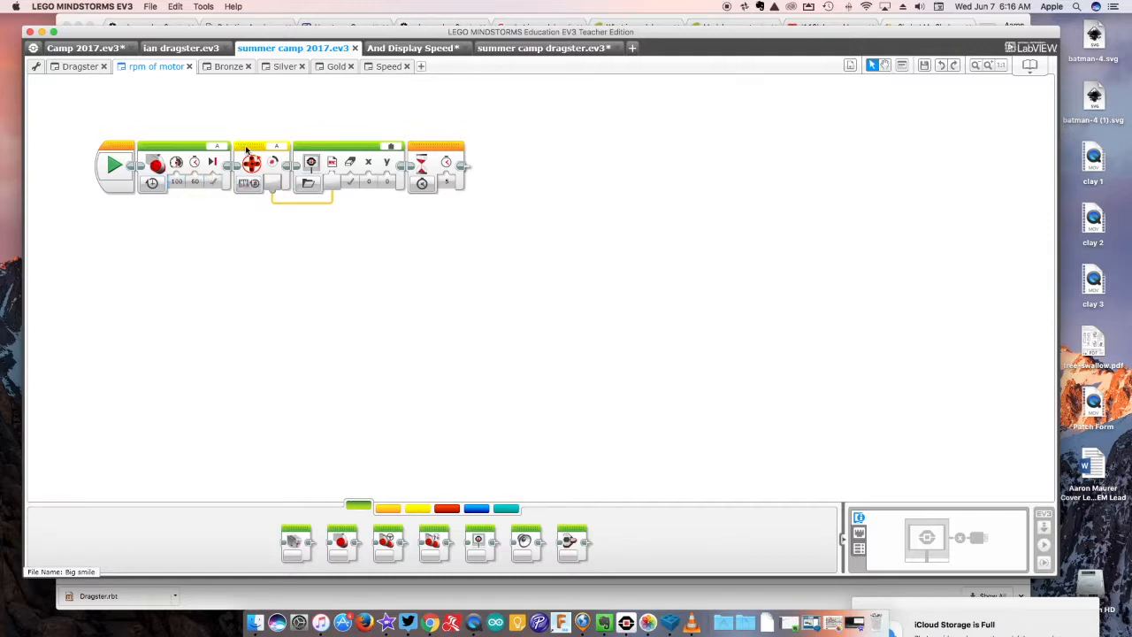
Step: Set the Motor Rotation sensor block to Measure > Rotations mode
left_click(417, 507)
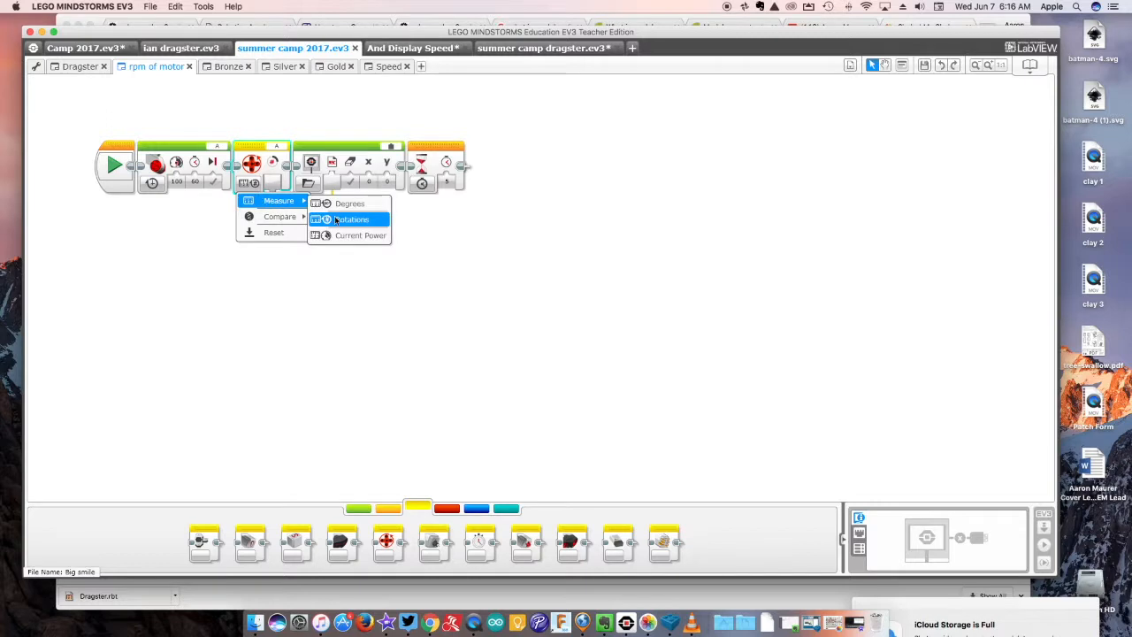
left_click(352, 219)
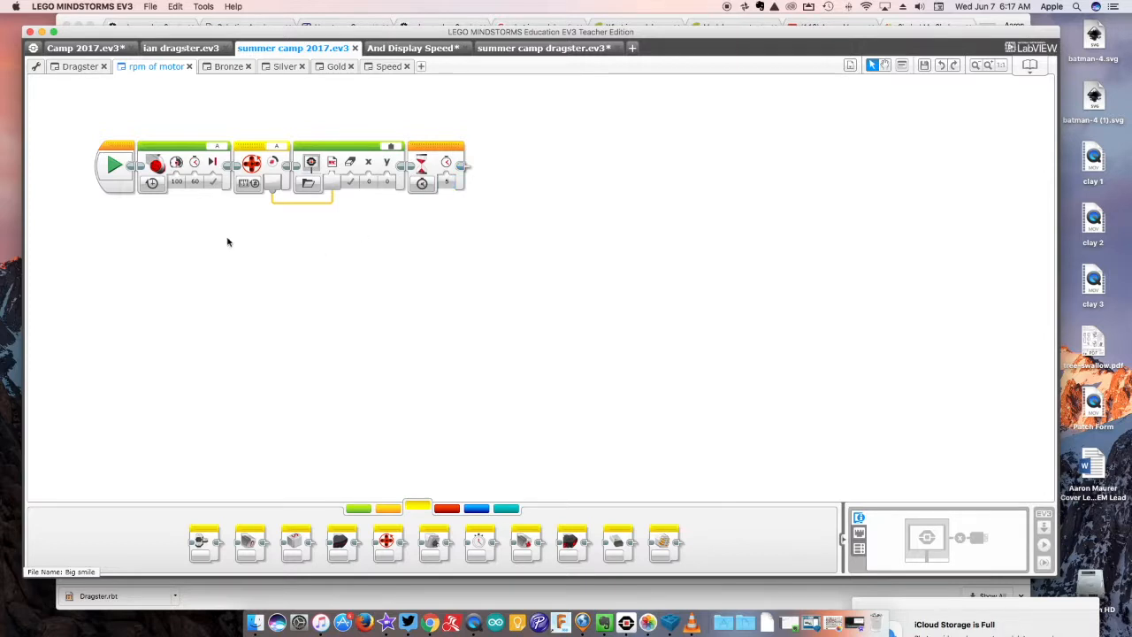
mouse_move(184, 239)
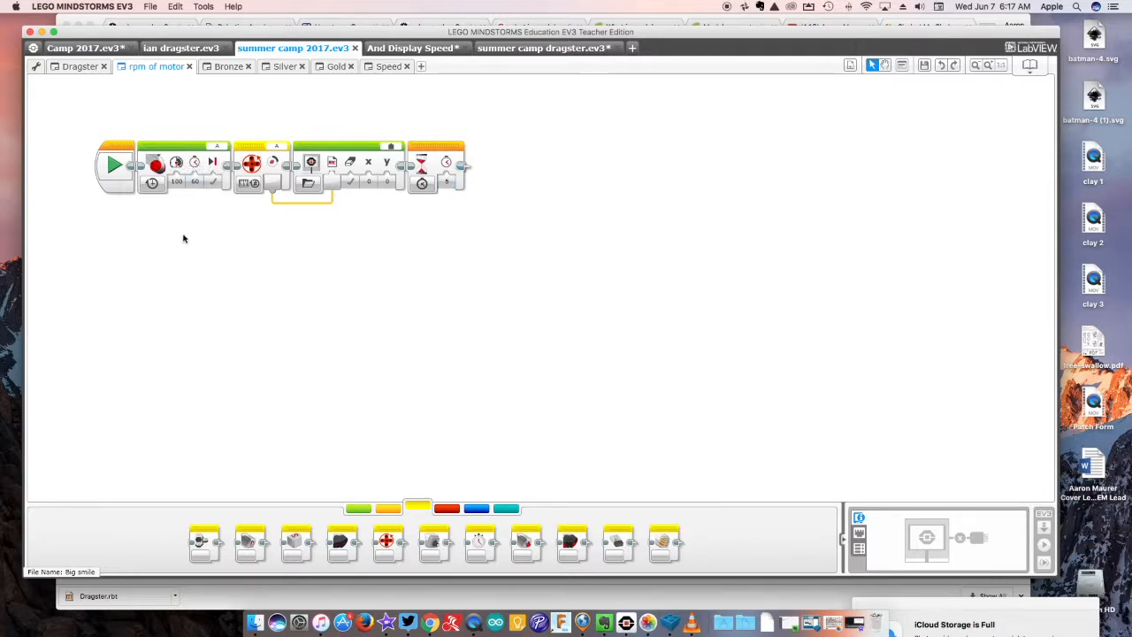
mouse_move(173, 248)
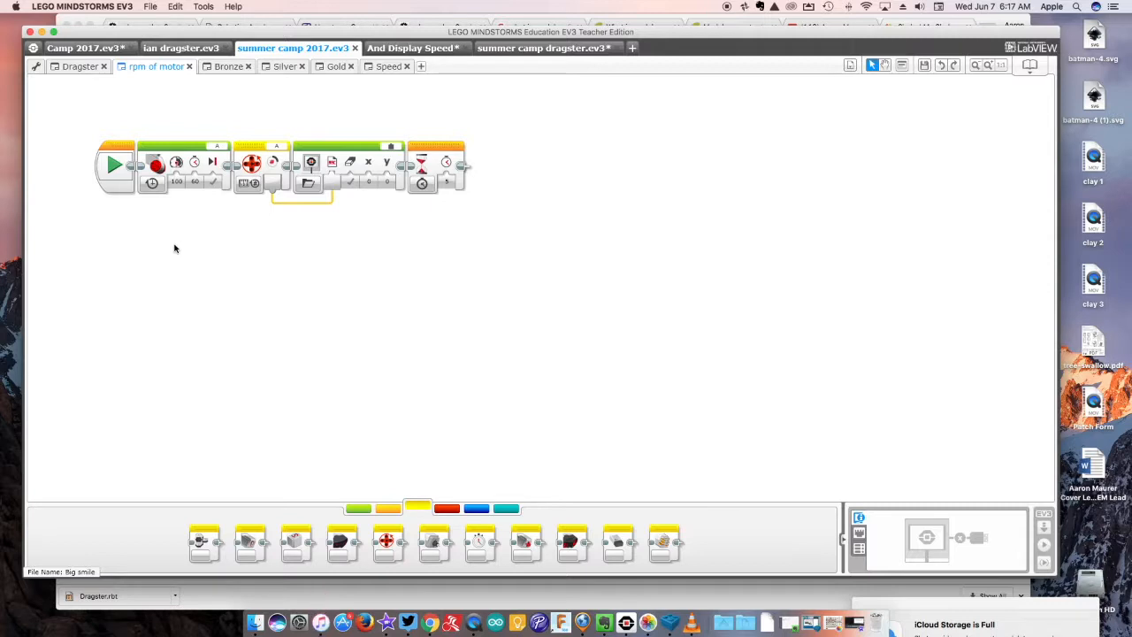
mouse_move(176, 249)
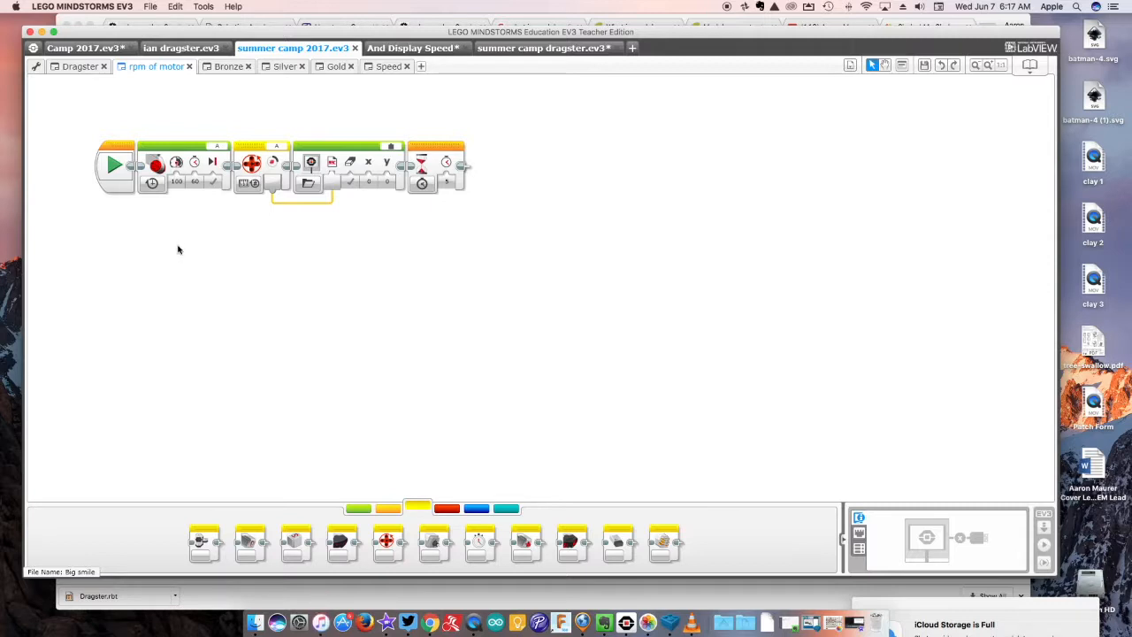
mouse_move(184, 251)
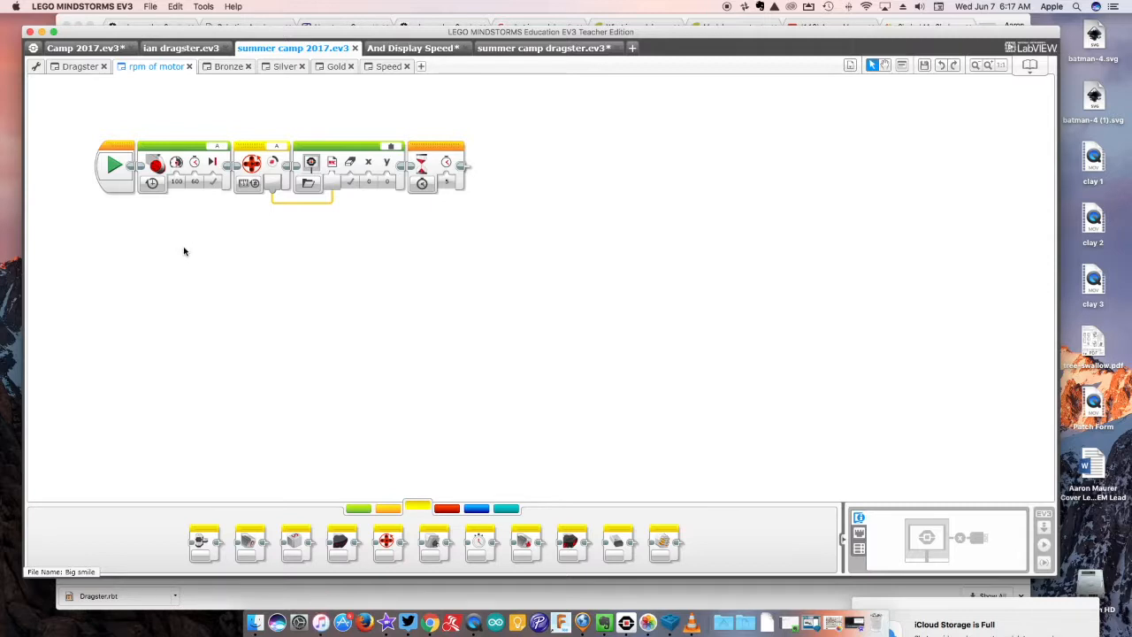